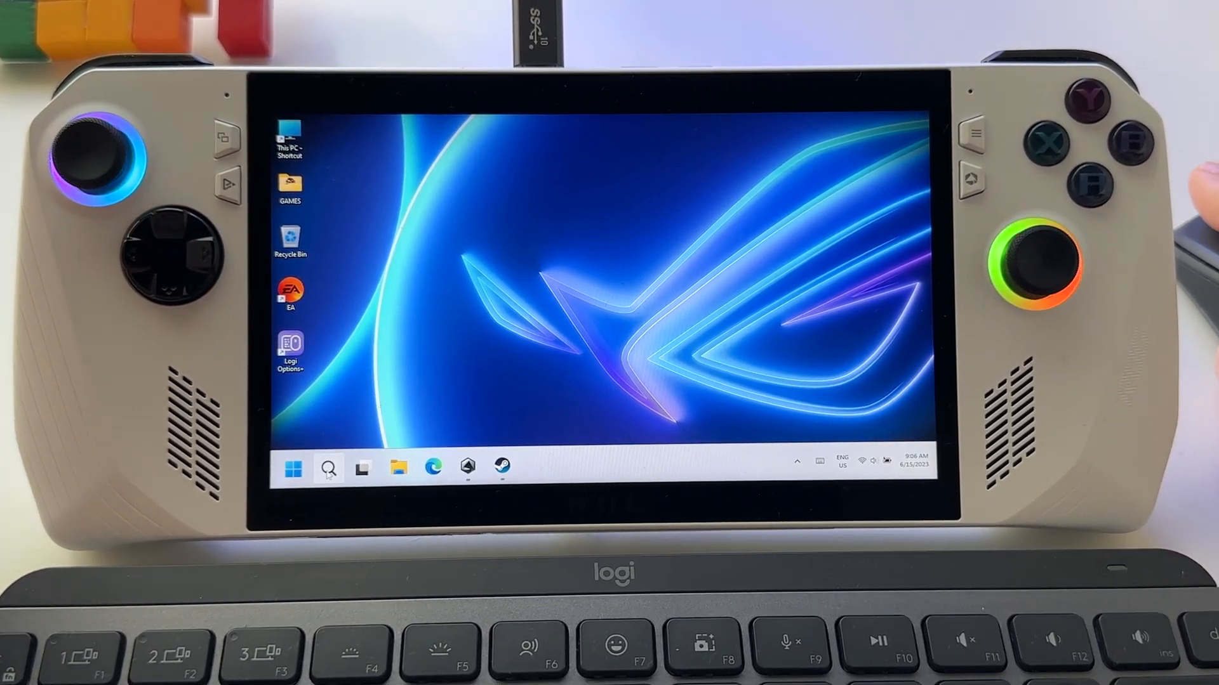
mouse_move(329, 467)
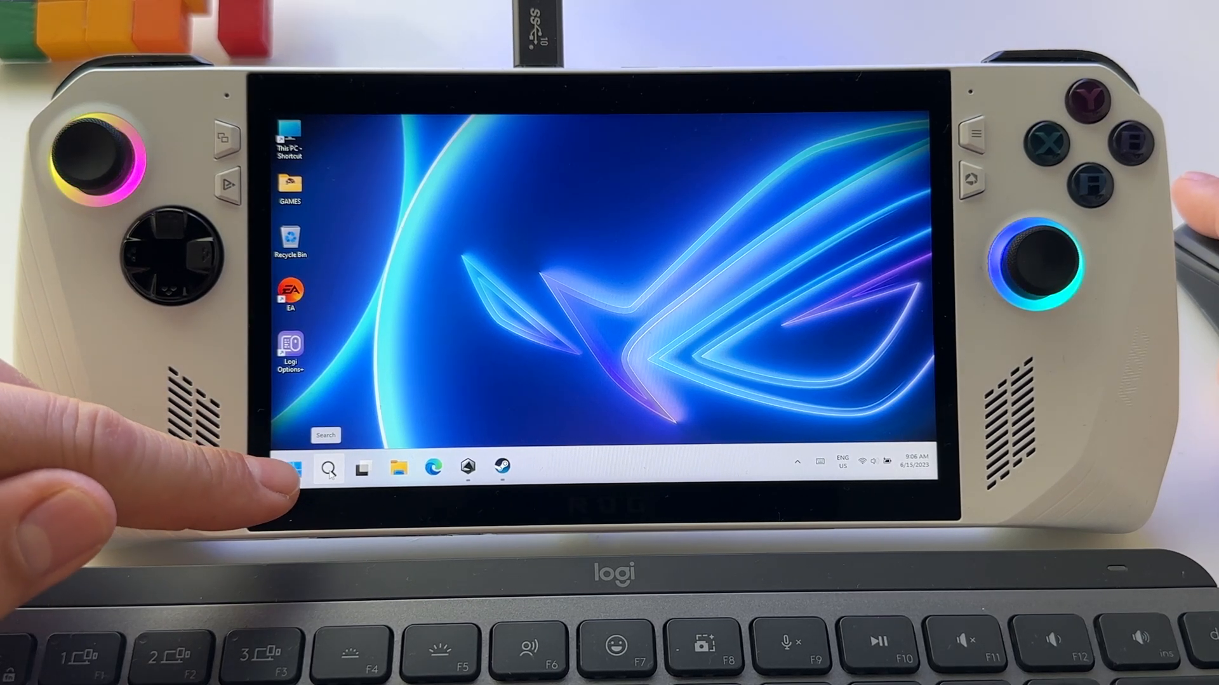
Step: Find Task Manager via Start search for 'task m' and launch it
click(327, 467)
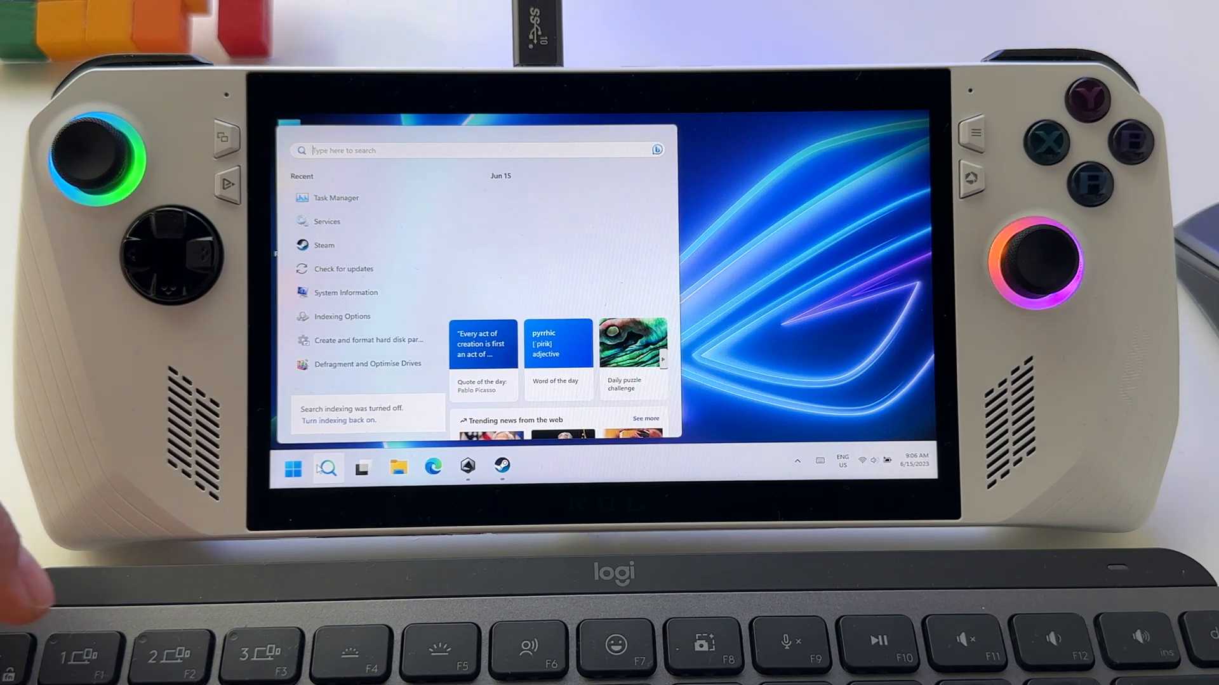
text(task)
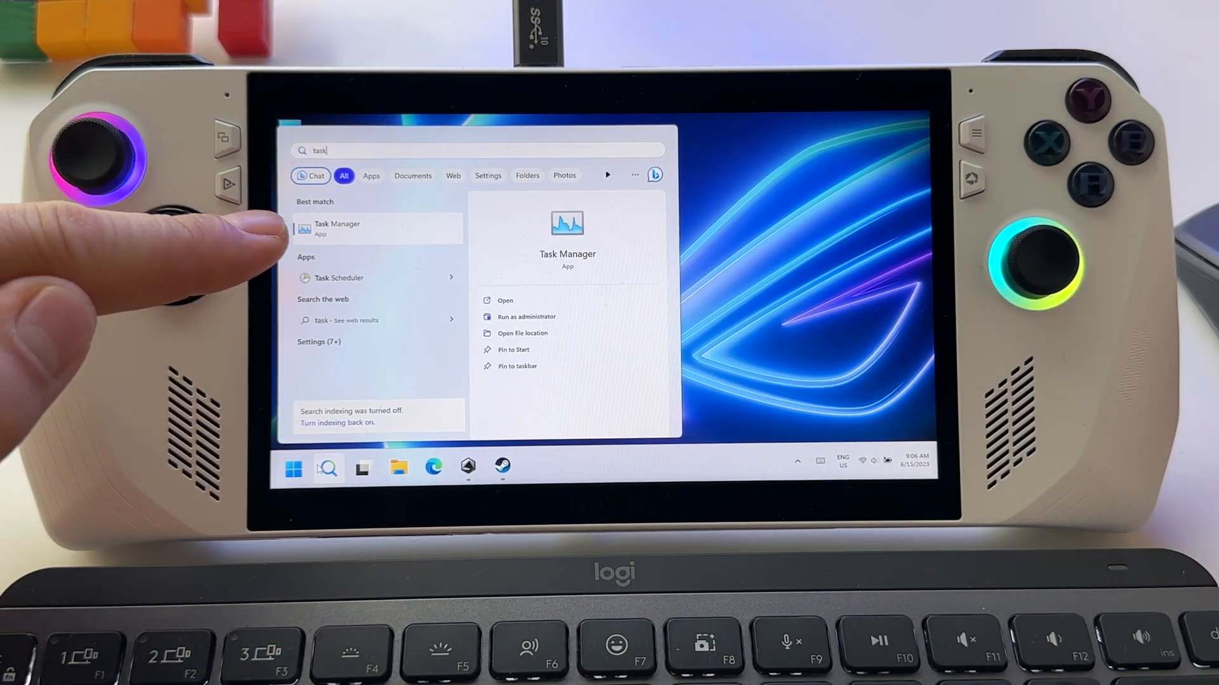
text(manager)
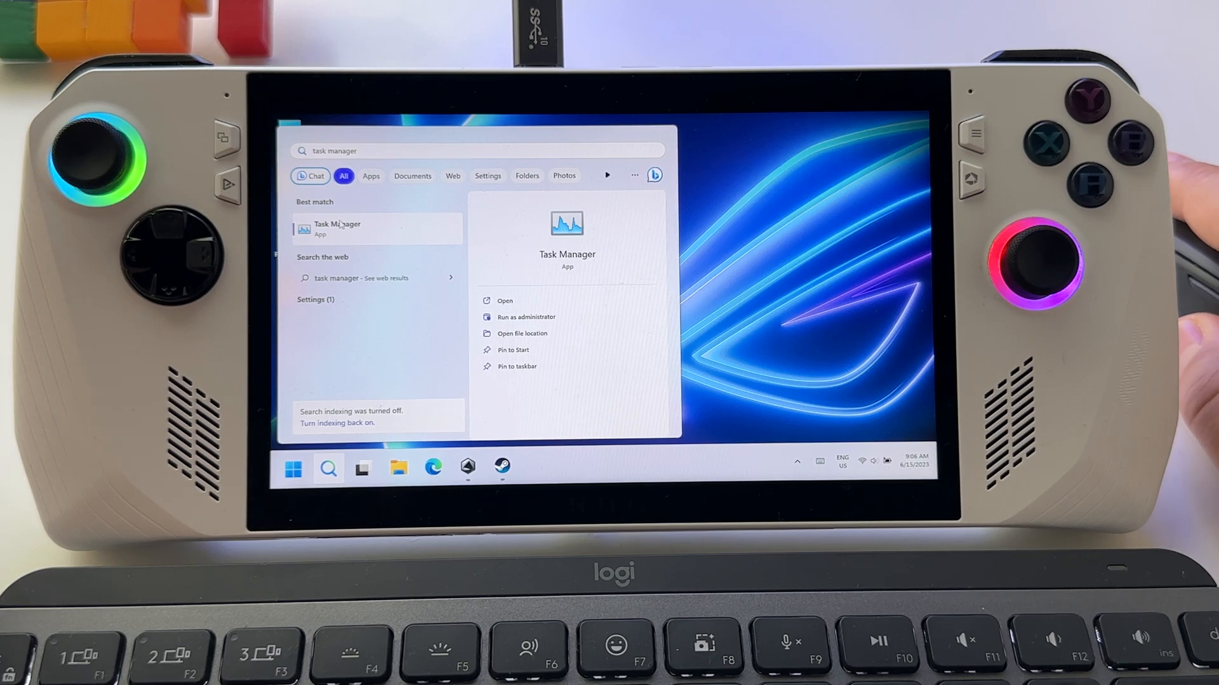
click(504, 301)
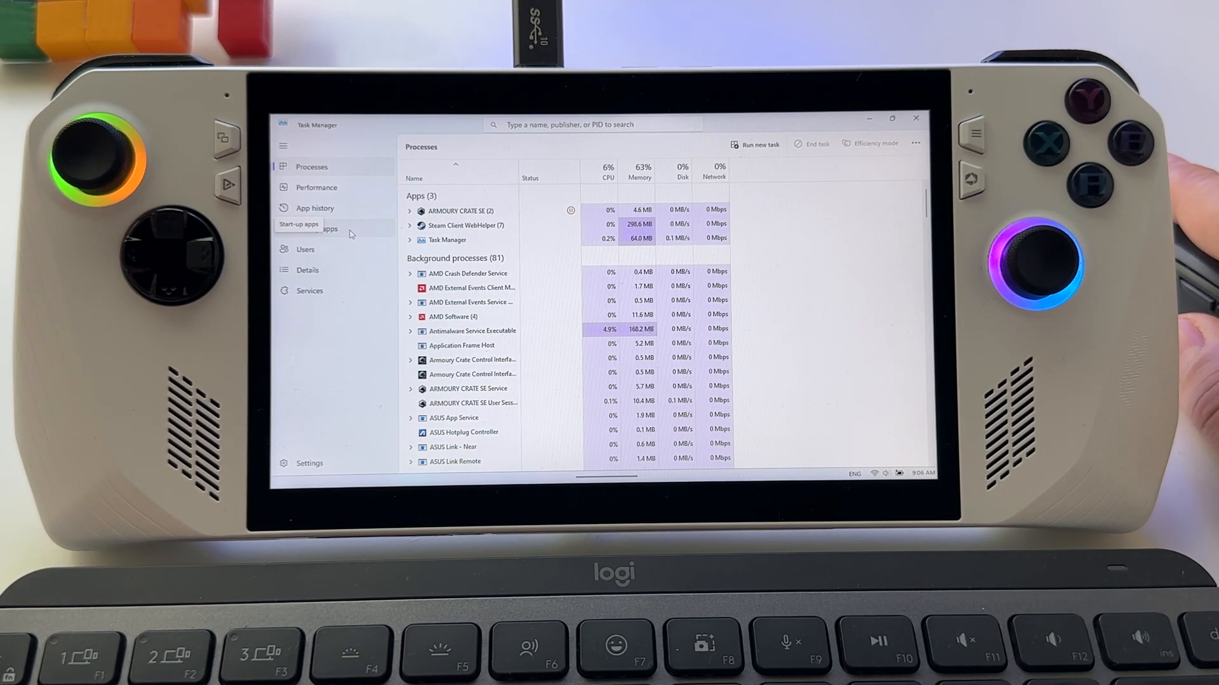
Step: Show the Startup apps list with publisher, status and impact columns
click(316, 228)
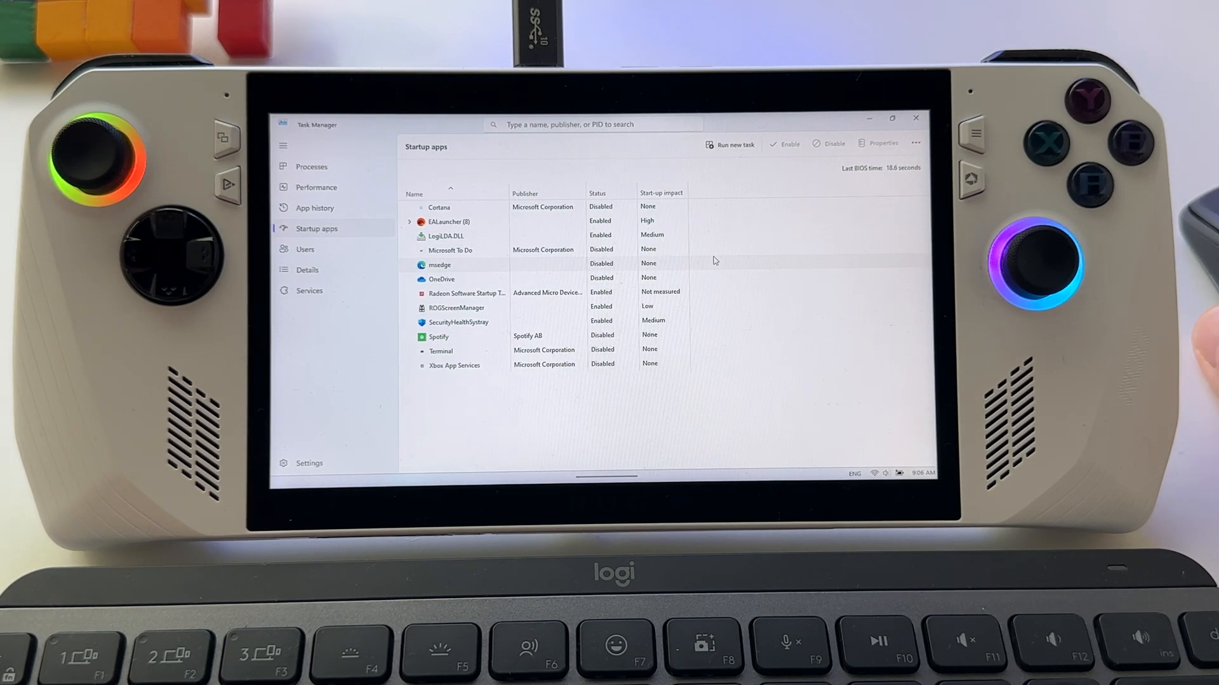
mouse_move(570, 275)
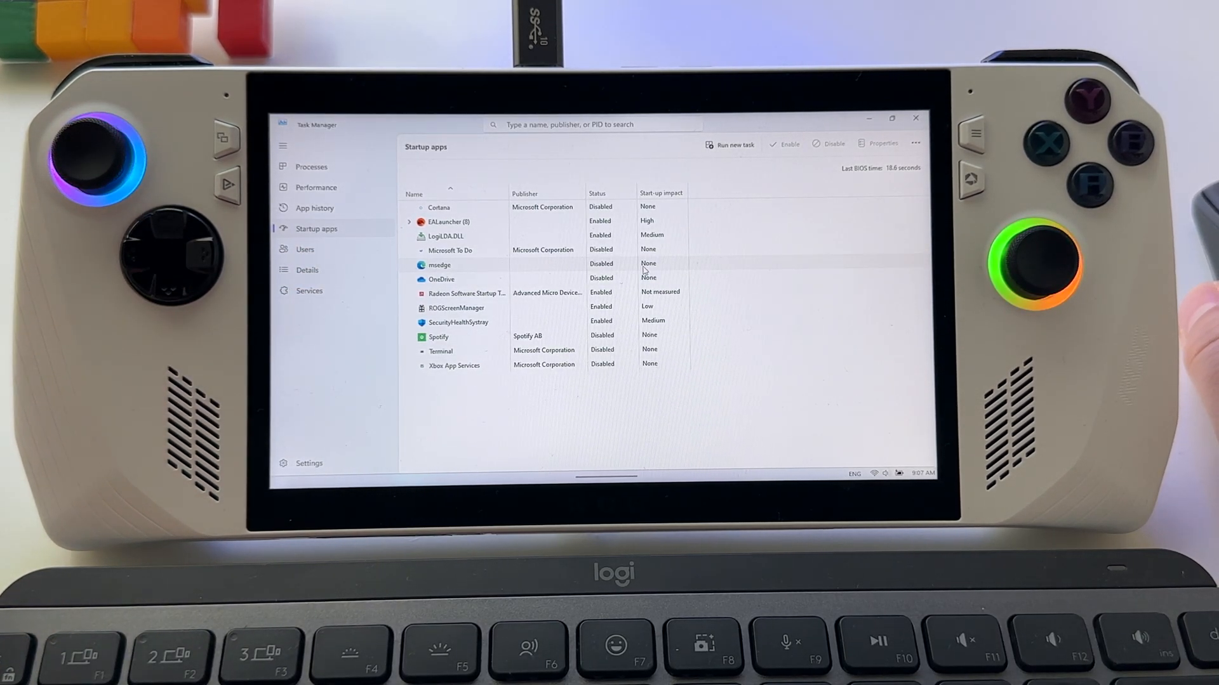
mouse_move(478, 271)
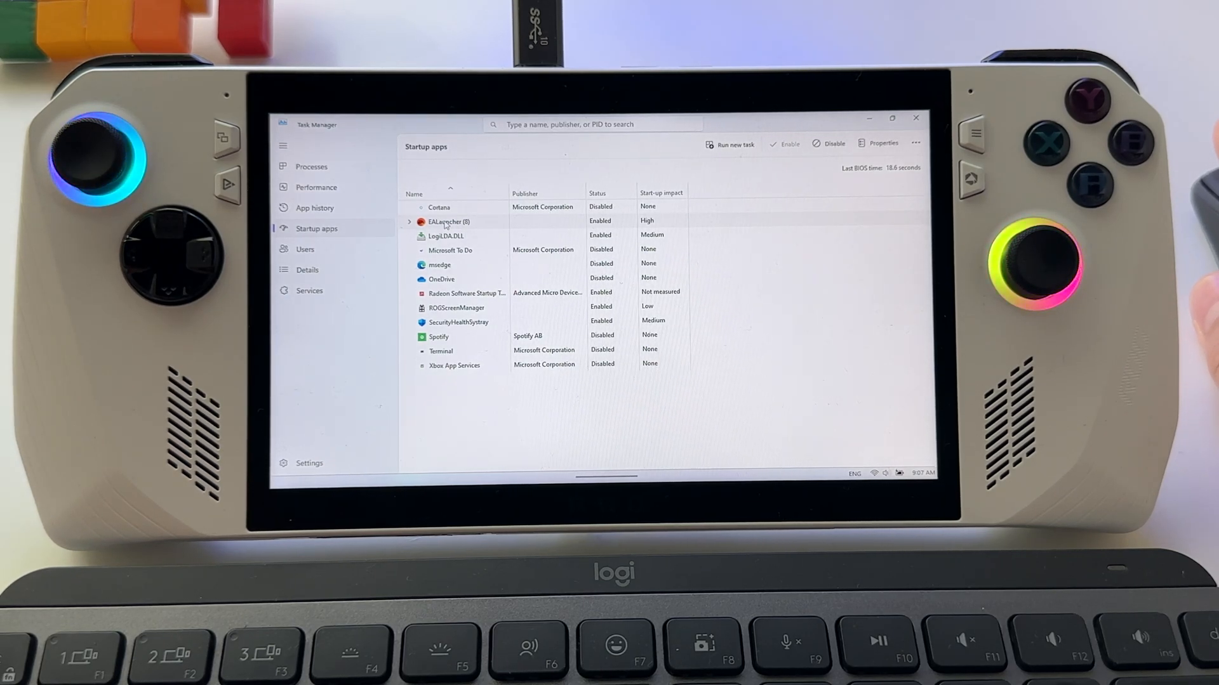
Step: Bring up the context options for a startup app in the list
right_click(446, 221)
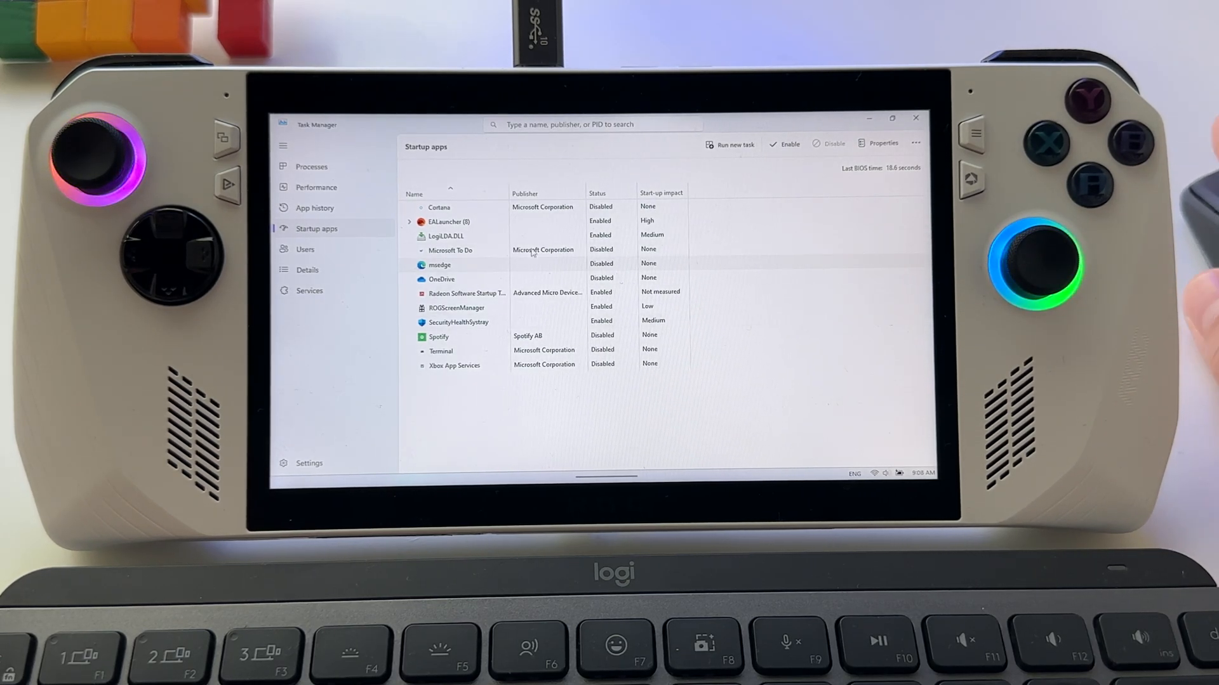
mouse_move(574, 306)
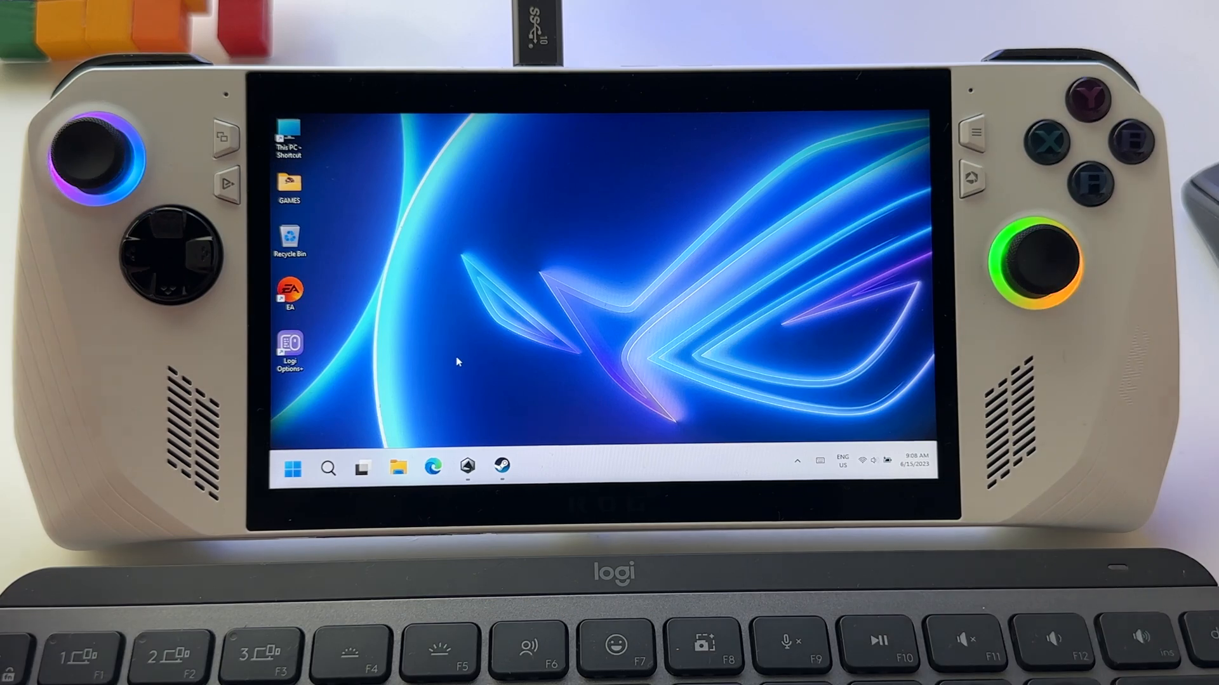
Step: Search Start for 'services' in the Windows search panel
click(327, 465)
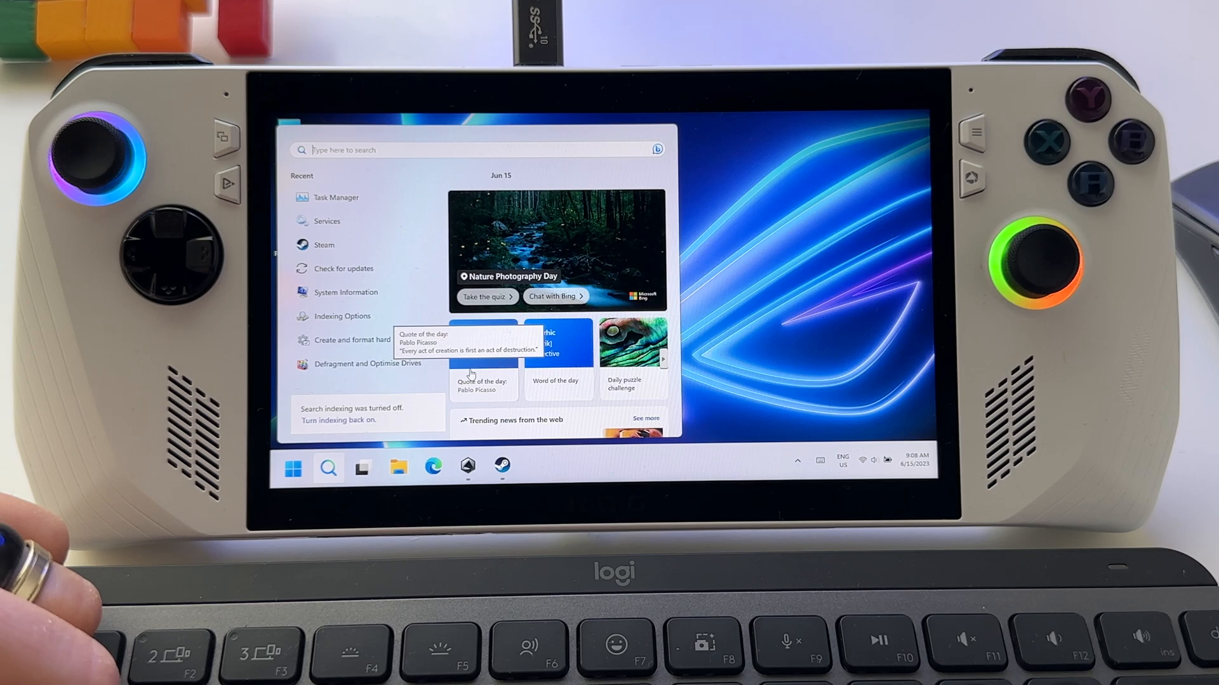
text(services)
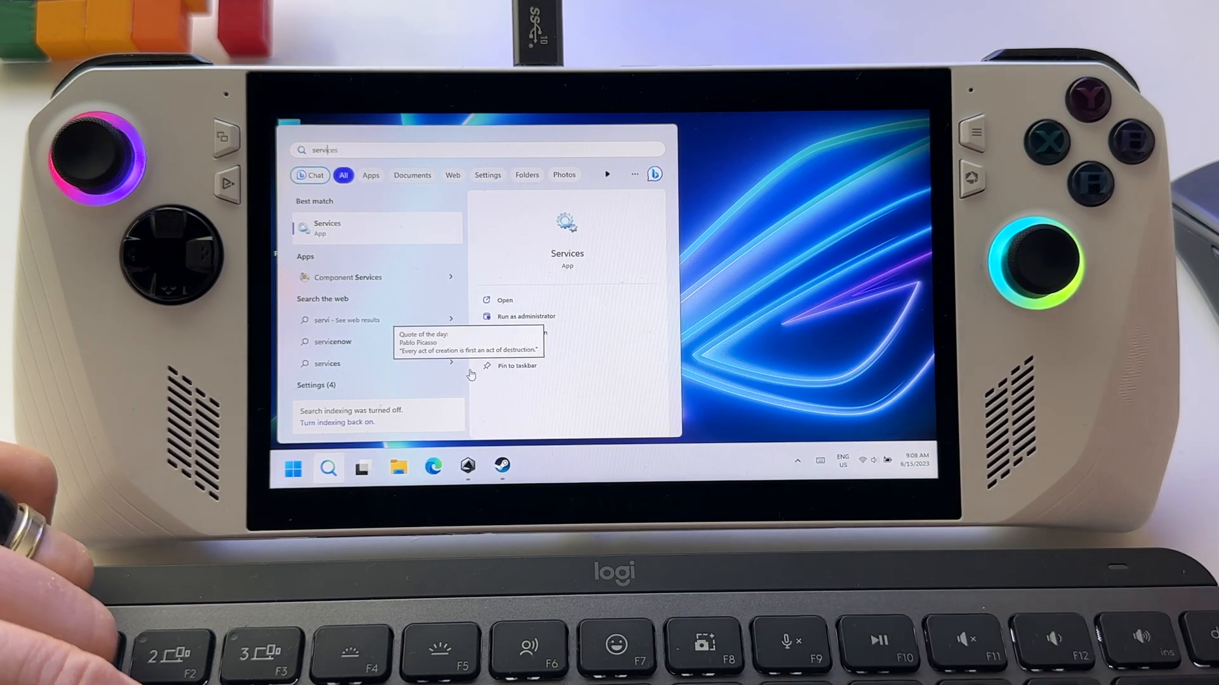
text(serviv)
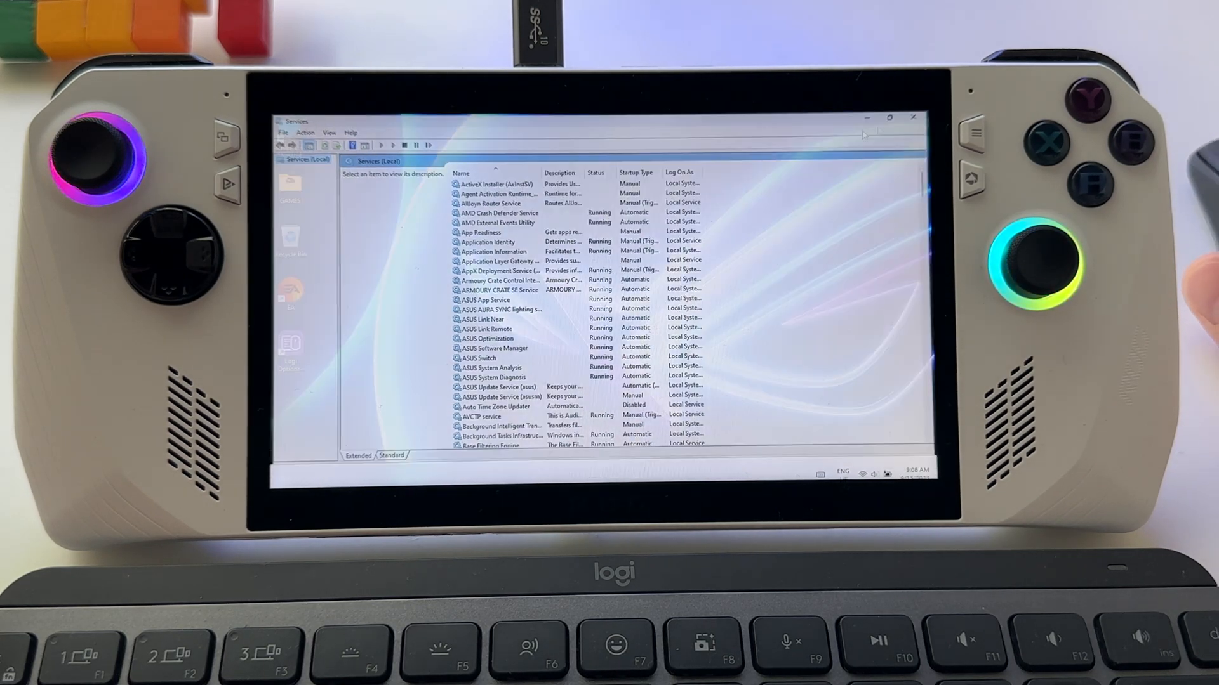
Step: Check Task Manager's Services list from recent items, close it, and return to Search
click(327, 469)
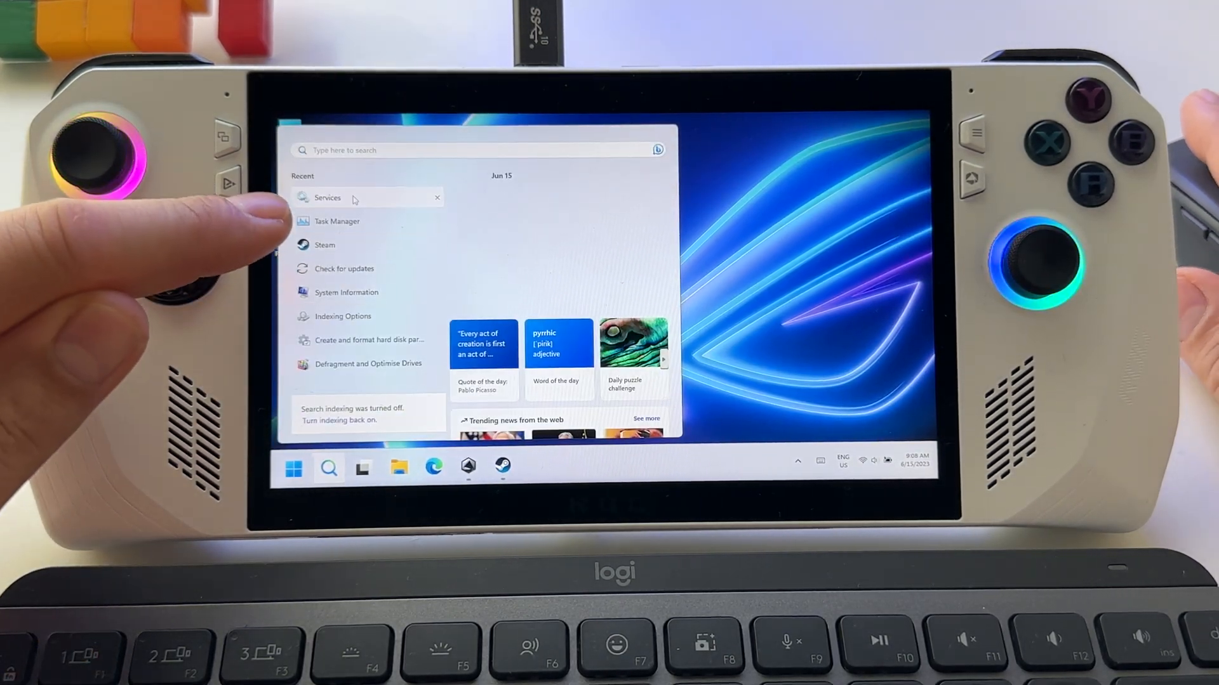
click(330, 220)
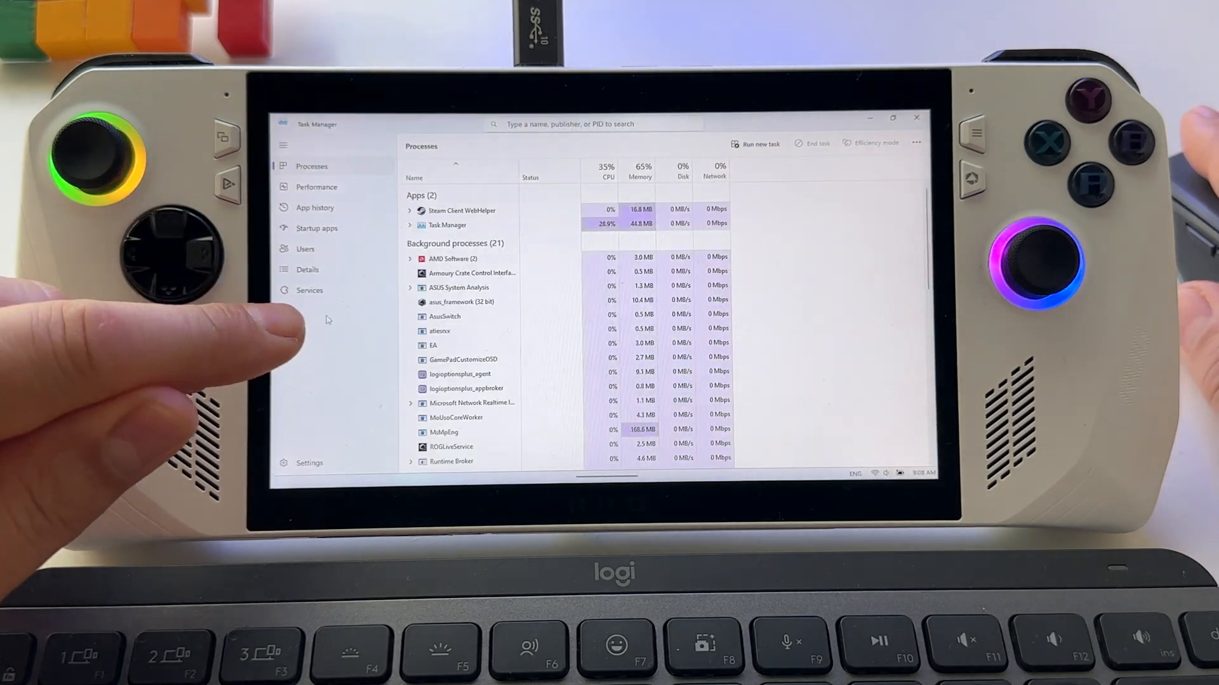
click(310, 289)
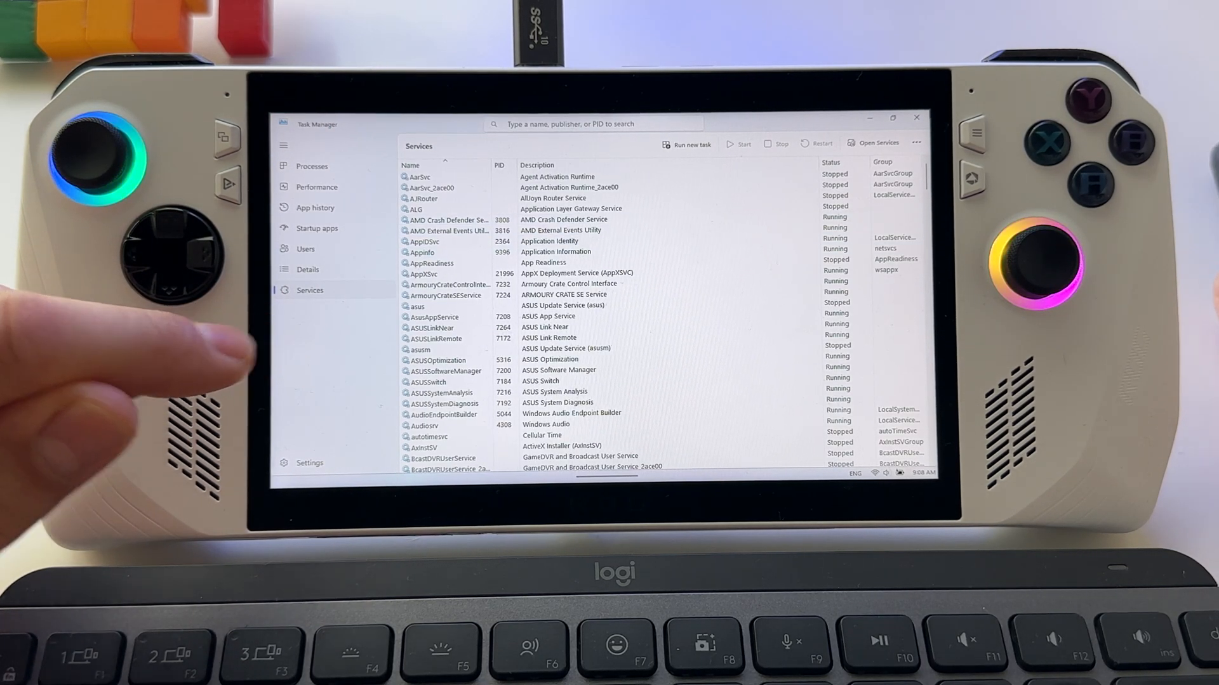
click(915, 117)
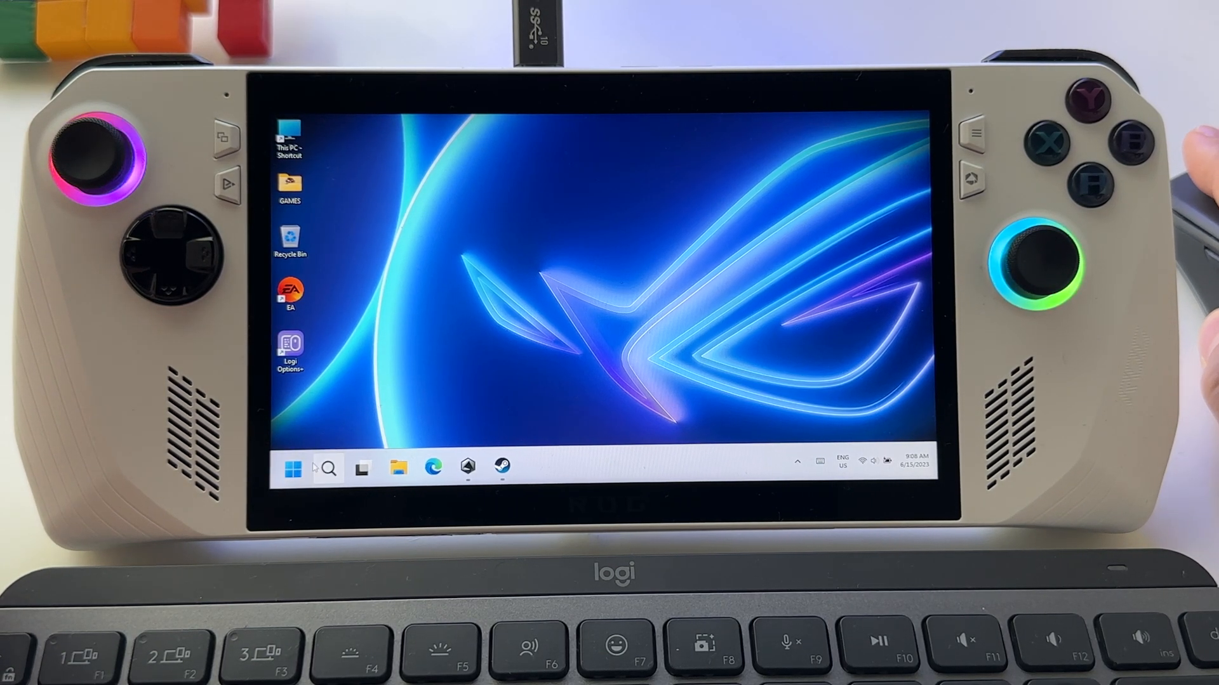
click(326, 468)
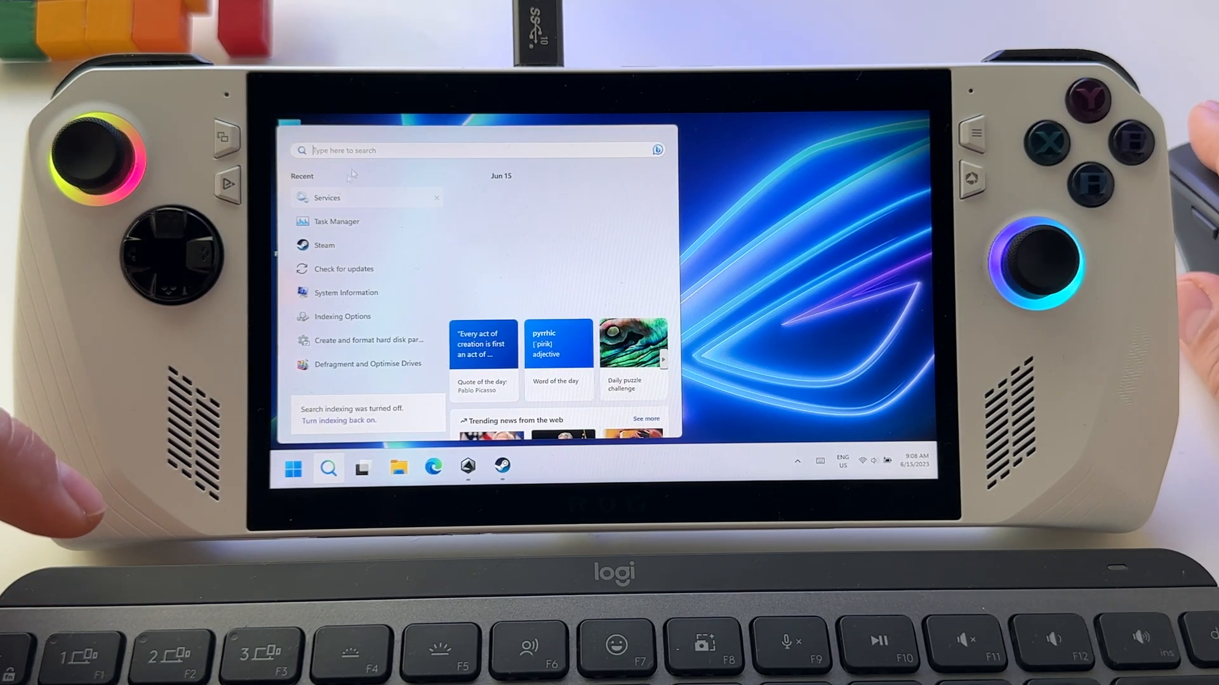
Step: Launch the Services console via 'serv' and select the Windows Search service
text(serv)
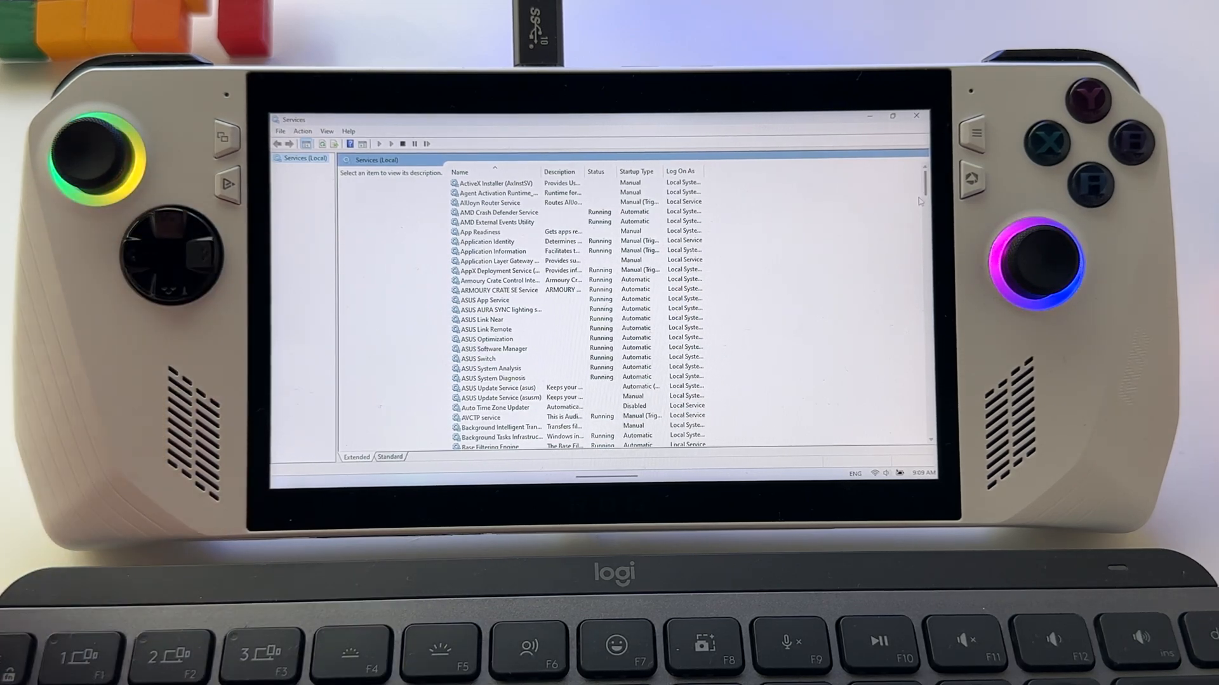
scroll(down, 3)
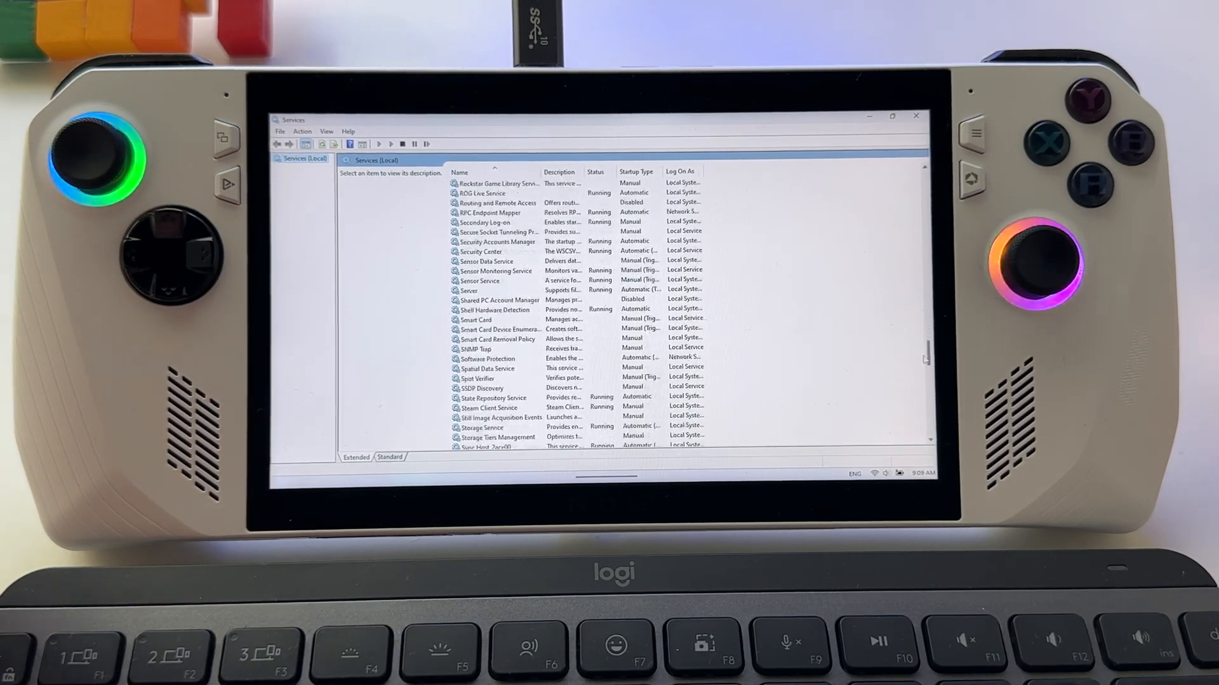
scroll(down, 3)
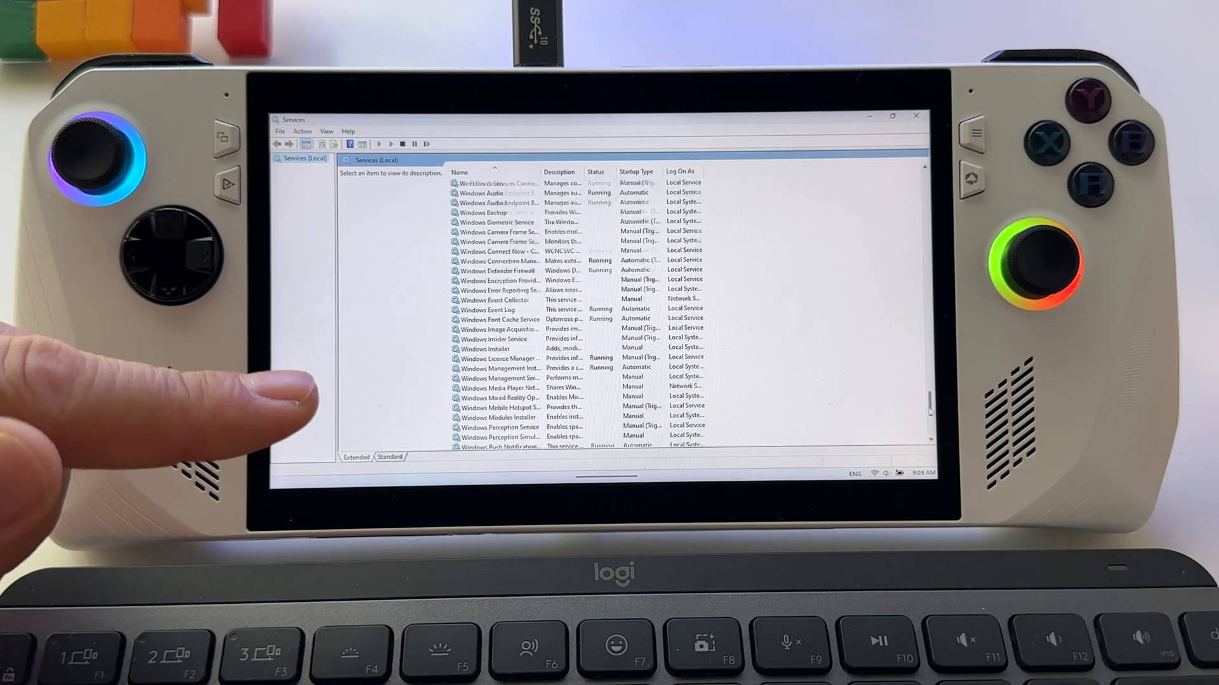
scroll(down, 3)
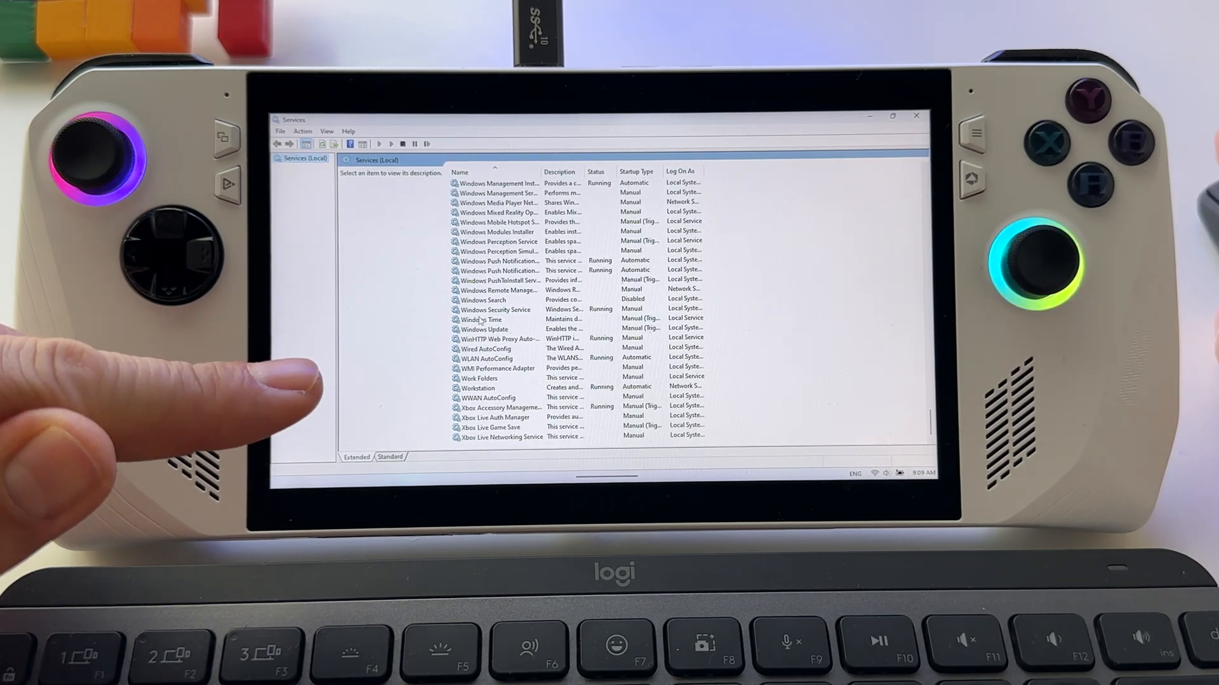
click(483, 299)
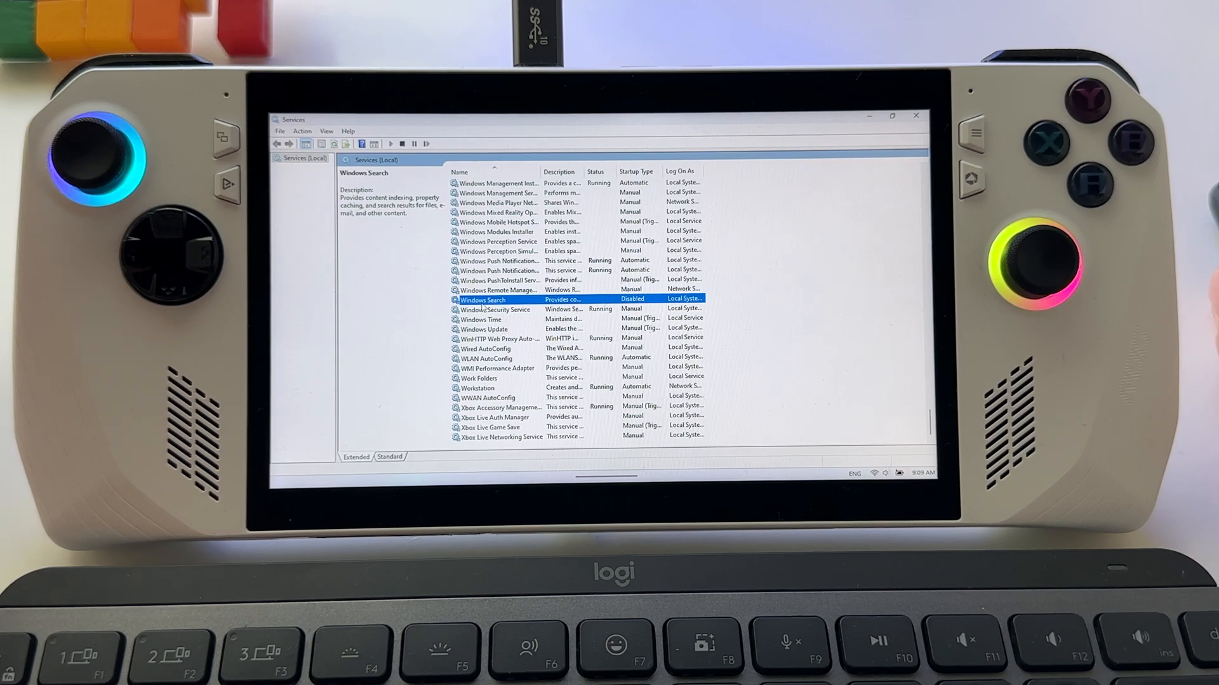
Step: Bring up the Windows Search service's Properties from its context menu
right_click(482, 300)
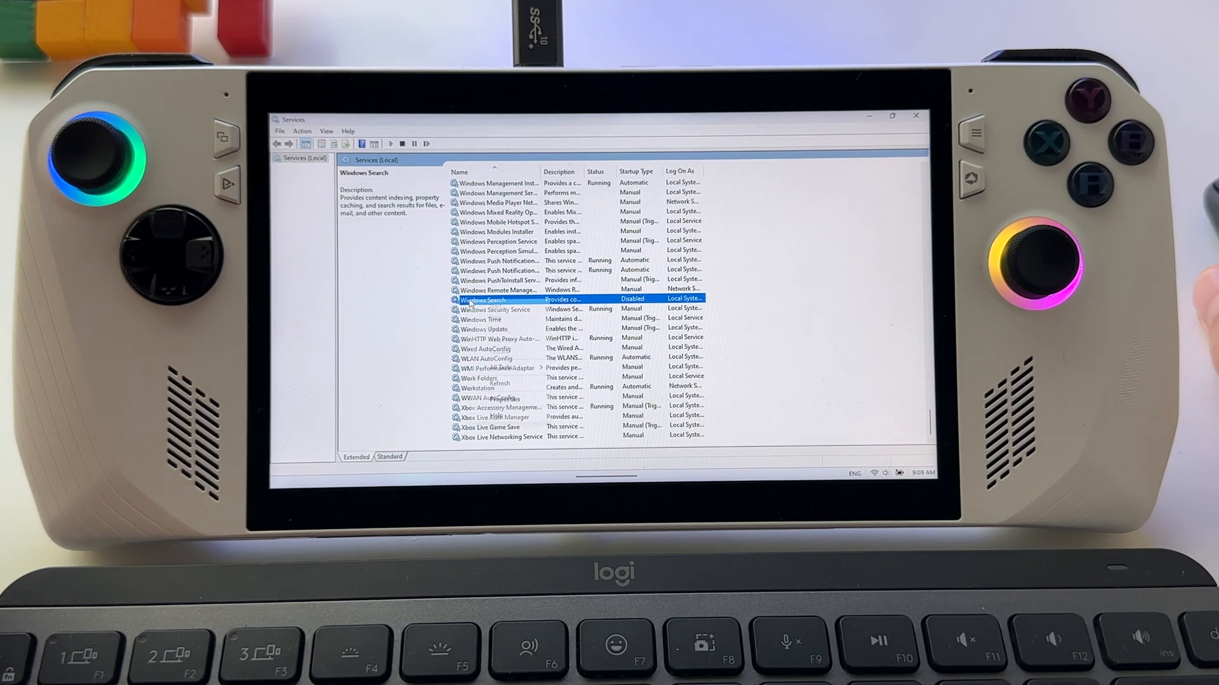
right_click(483, 298)
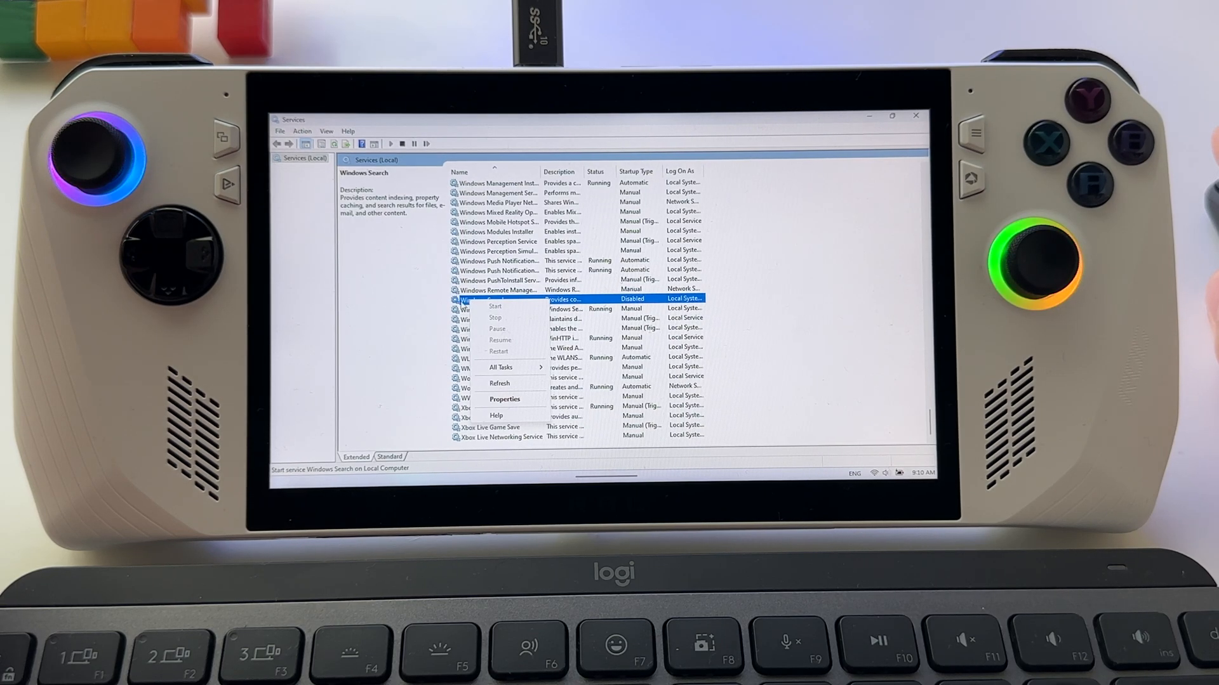
click(504, 398)
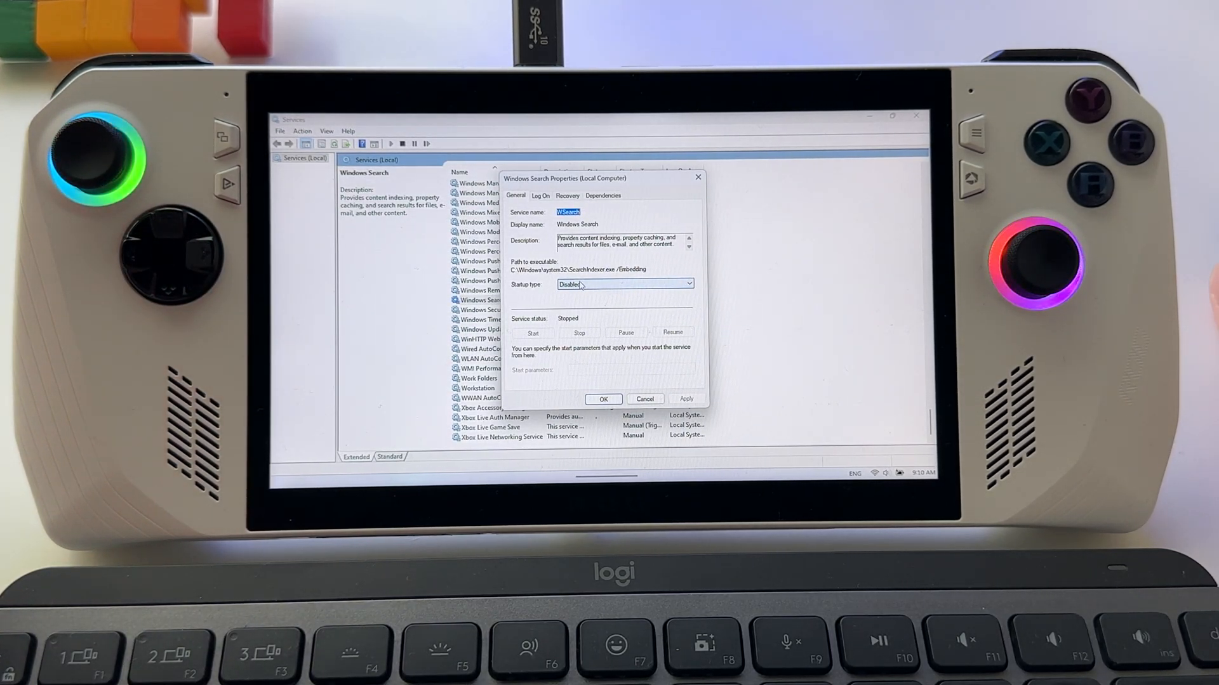
Step: Set Windows Search startup type to Disabled and confirm with OK
click(686, 283)
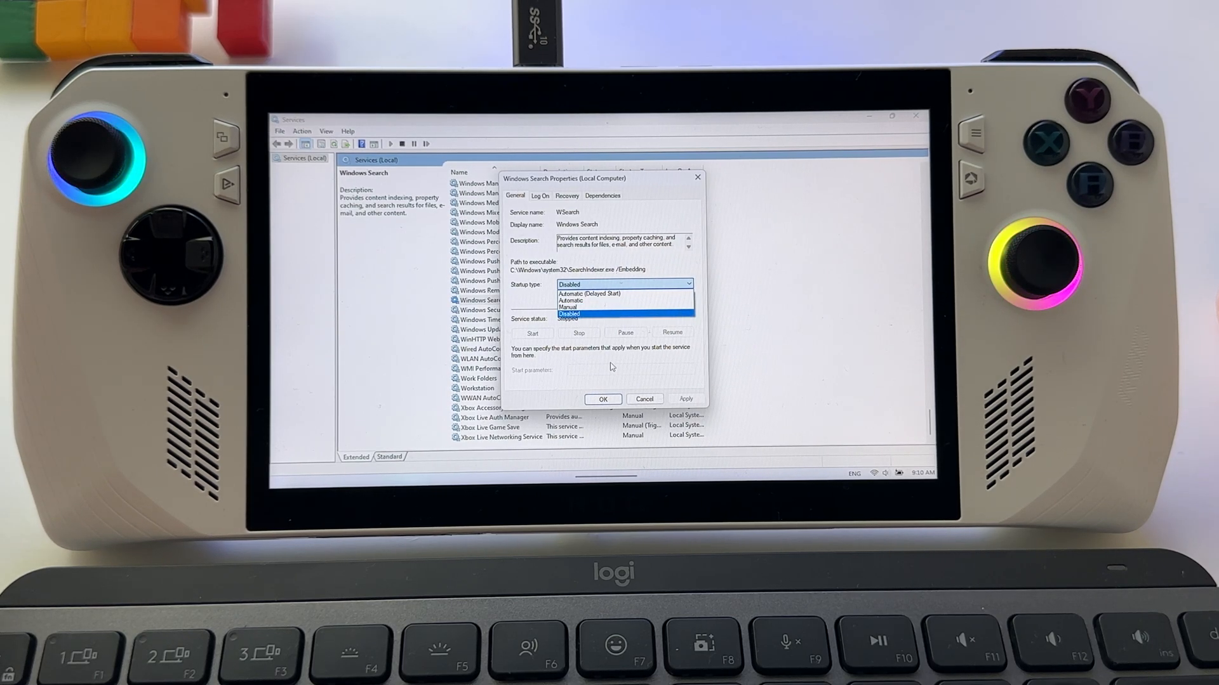
click(569, 313)
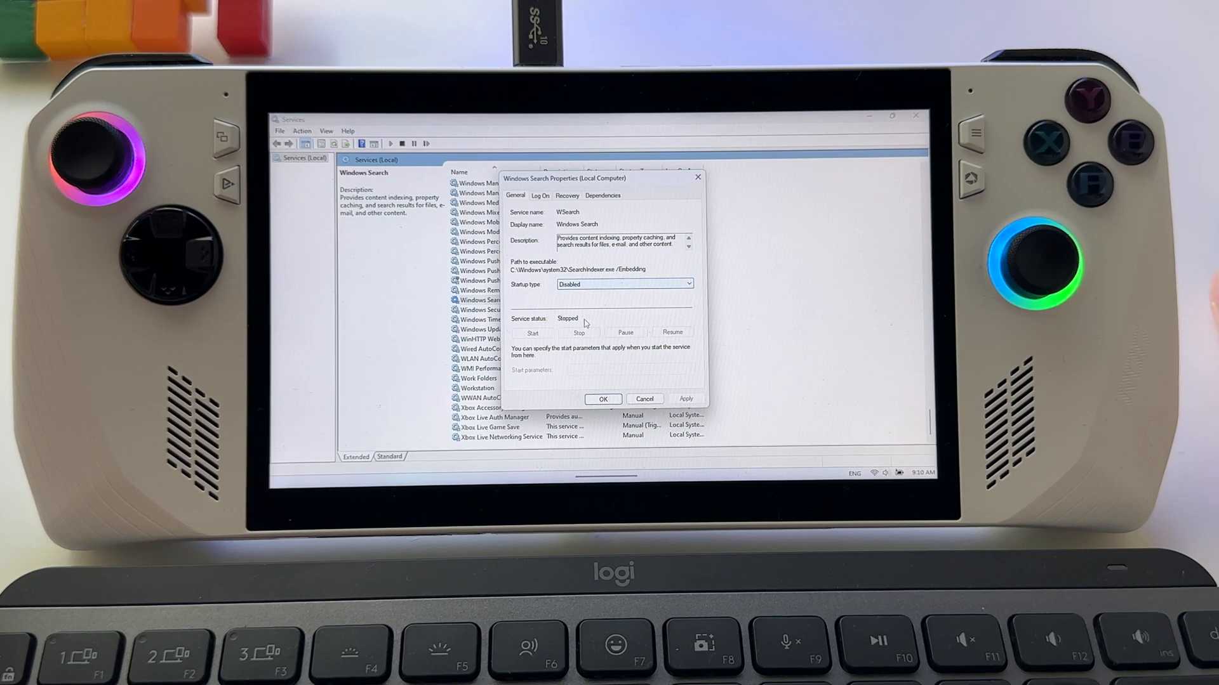
click(601, 398)
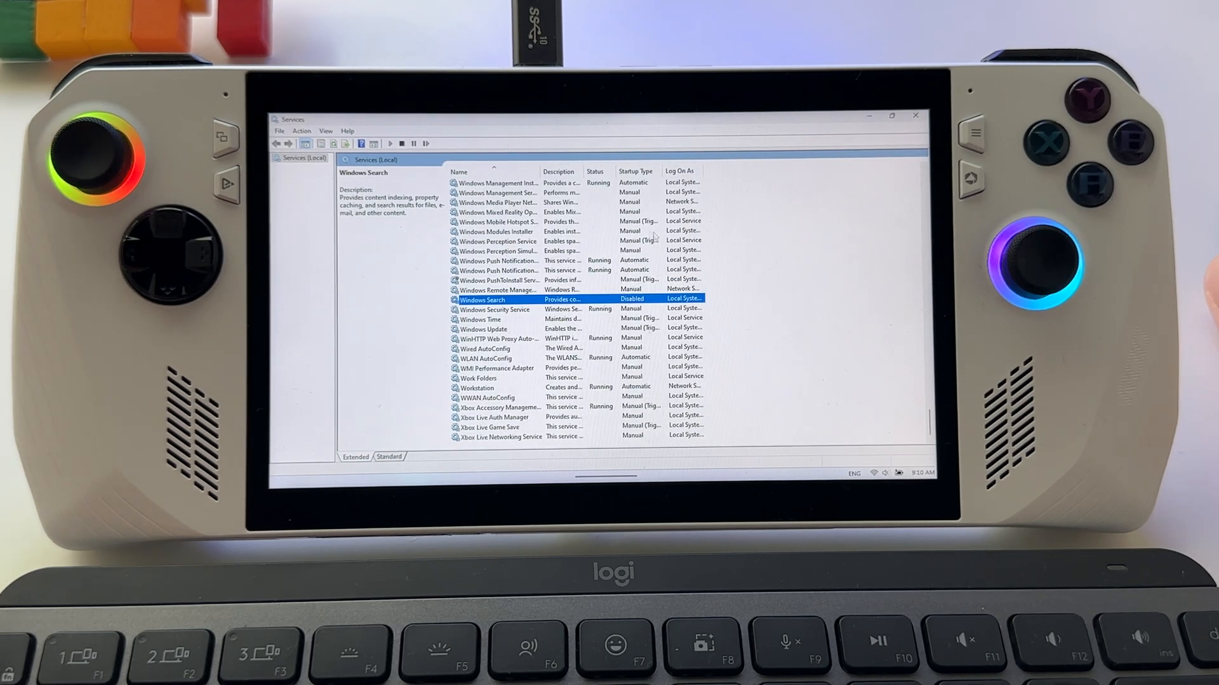